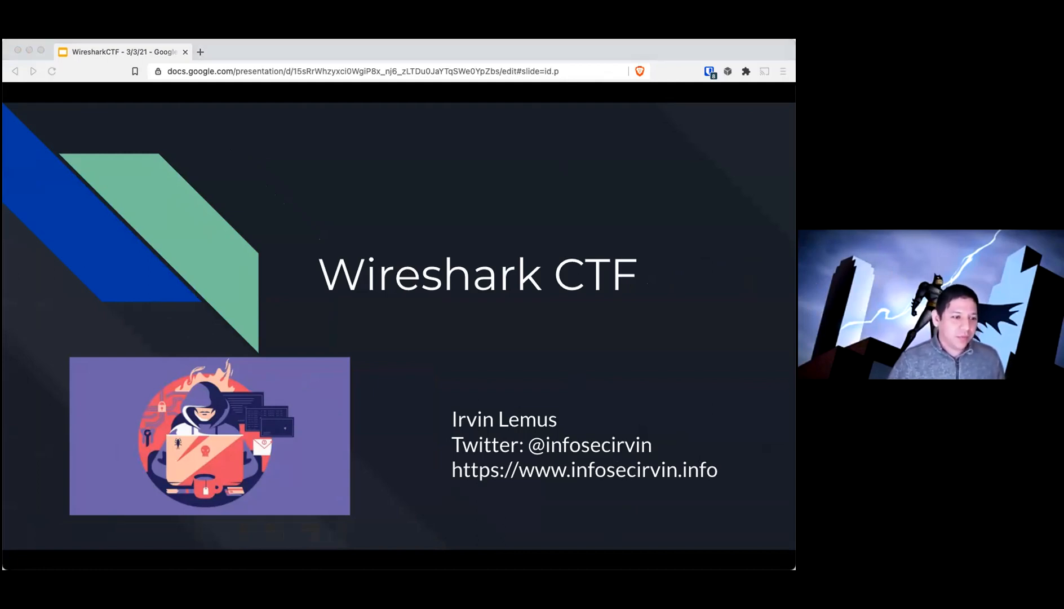
- Advance the deck from the title slide to the Zoom and Screen Sharing slide
key(Right)
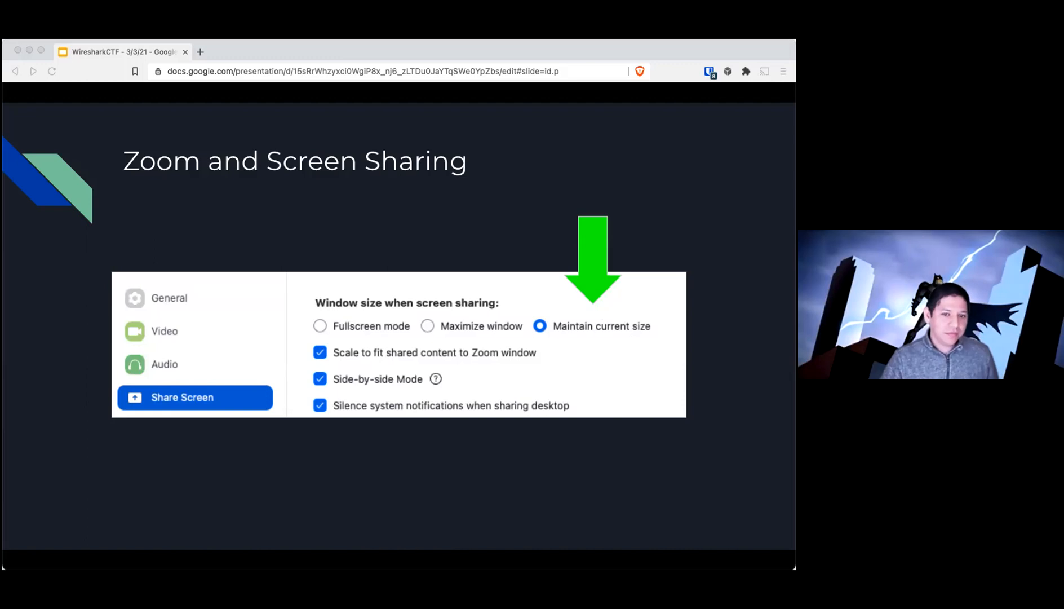
key(Right)
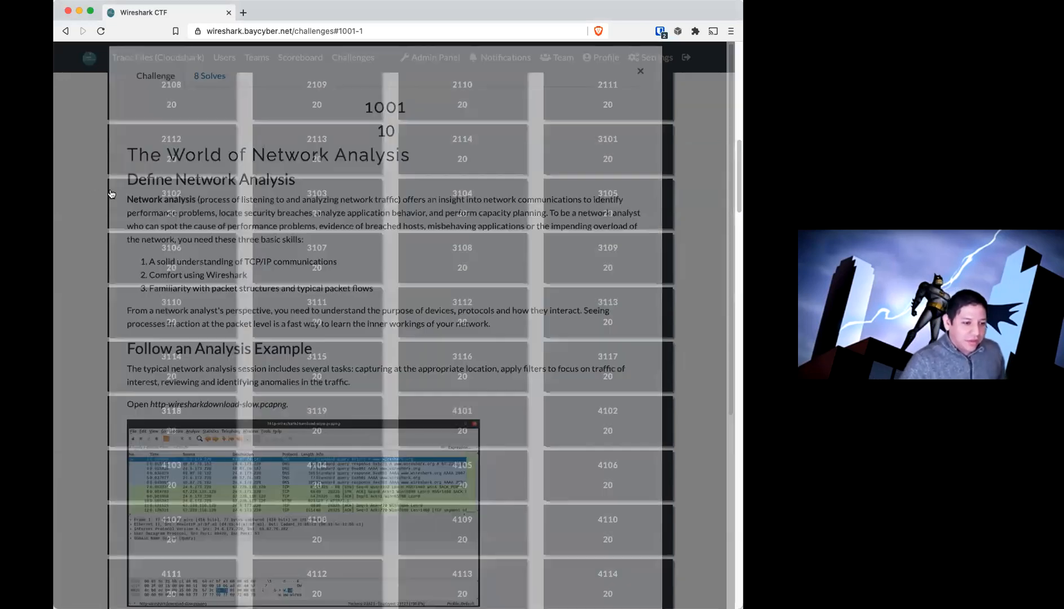
- Return to the challenge board and open the CloudShark trace files collection in a new tab
click(639, 71)
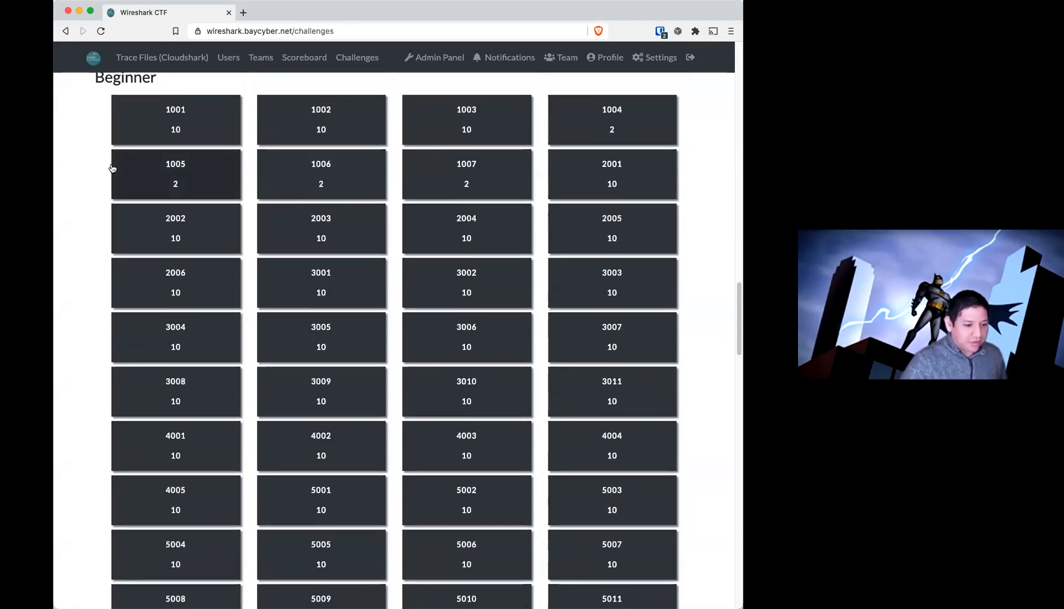
mouse_move(162, 57)
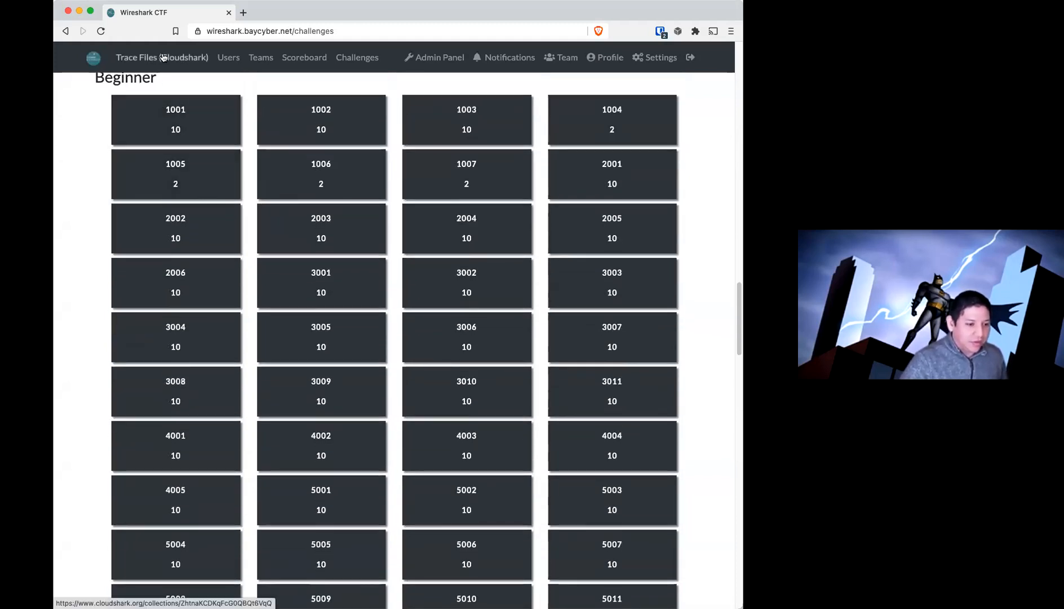
click(162, 58)
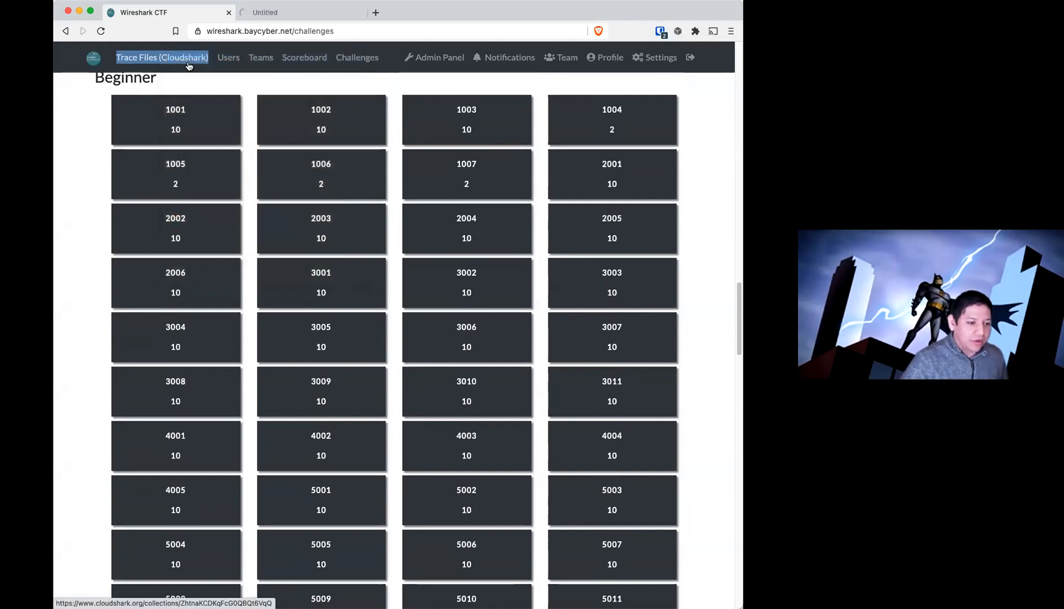
click(162, 58)
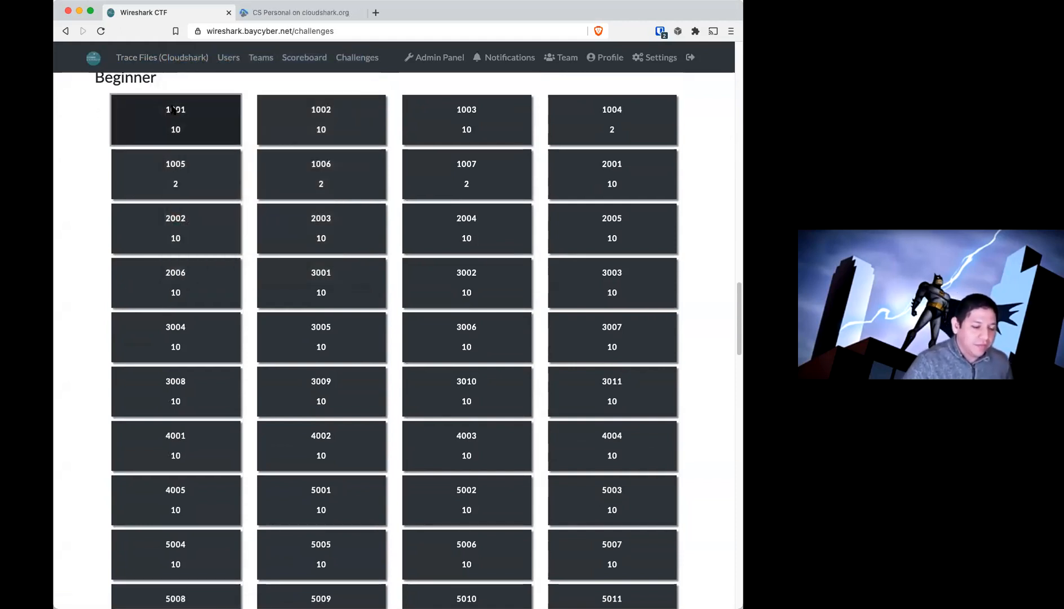
- Open challenge 1001 and read its walkthrough down to the /download.html question and Flag field
click(175, 119)
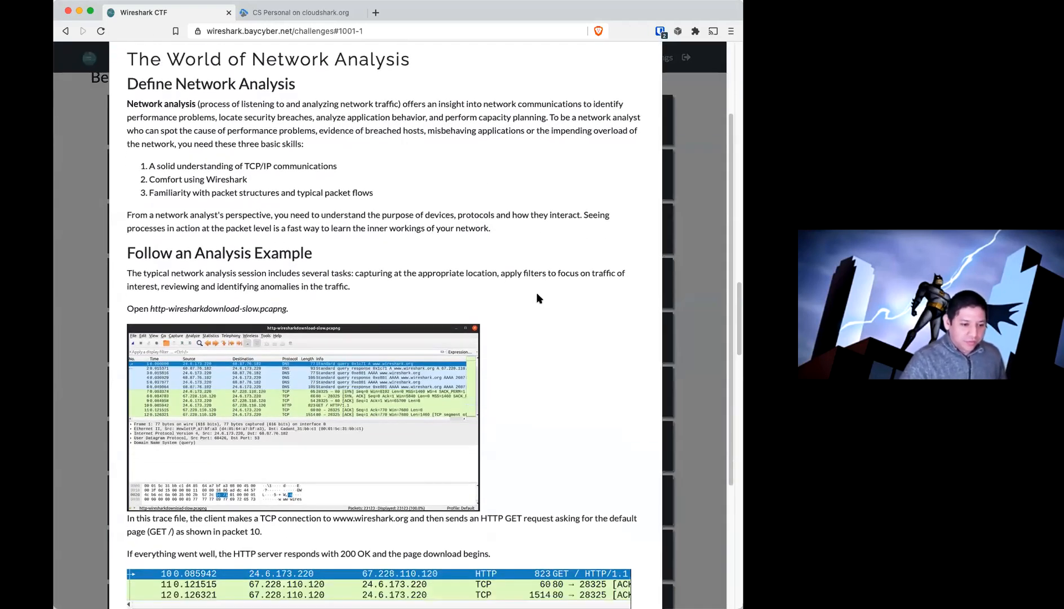
scroll(down, 3)
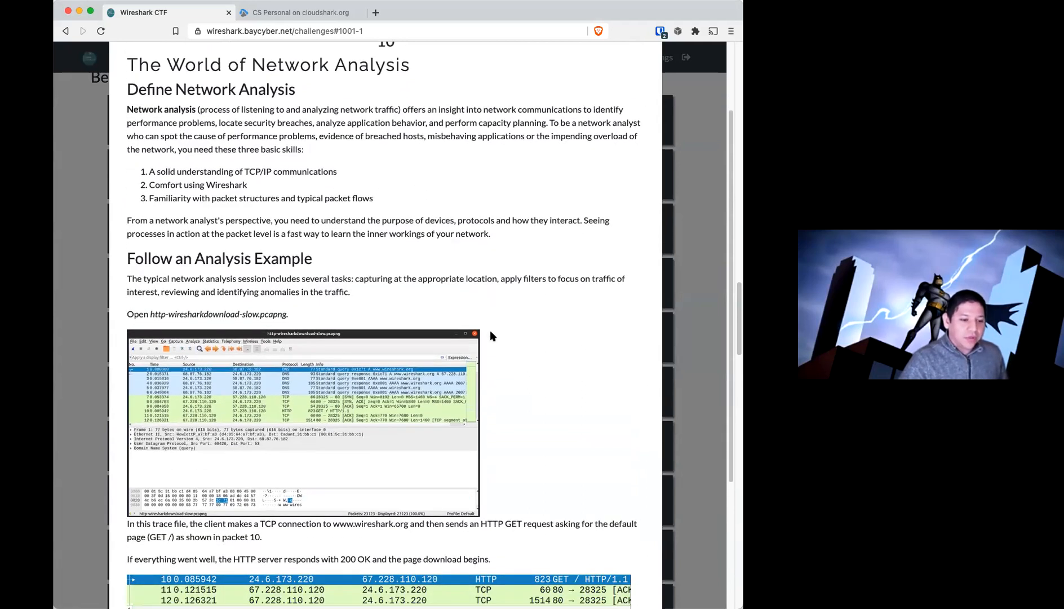
scroll(down, 3)
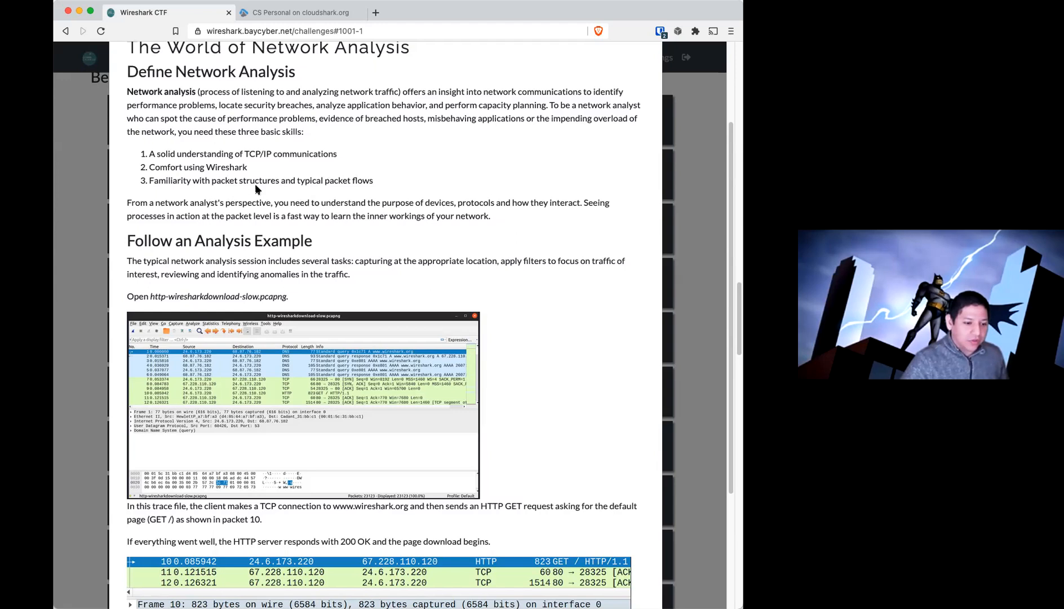
mouse_move(430, 237)
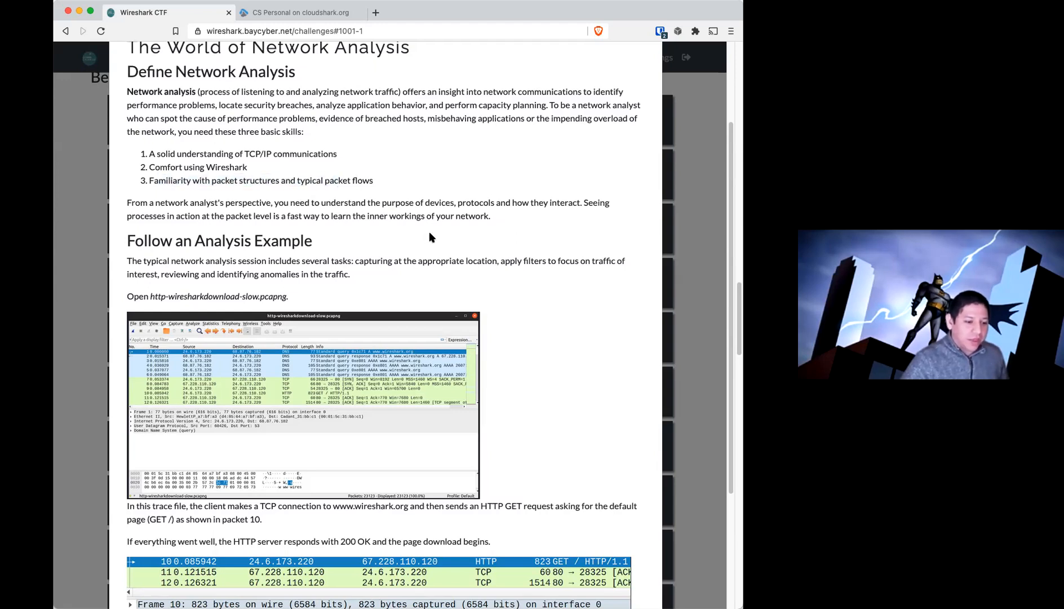
scroll(down, 3)
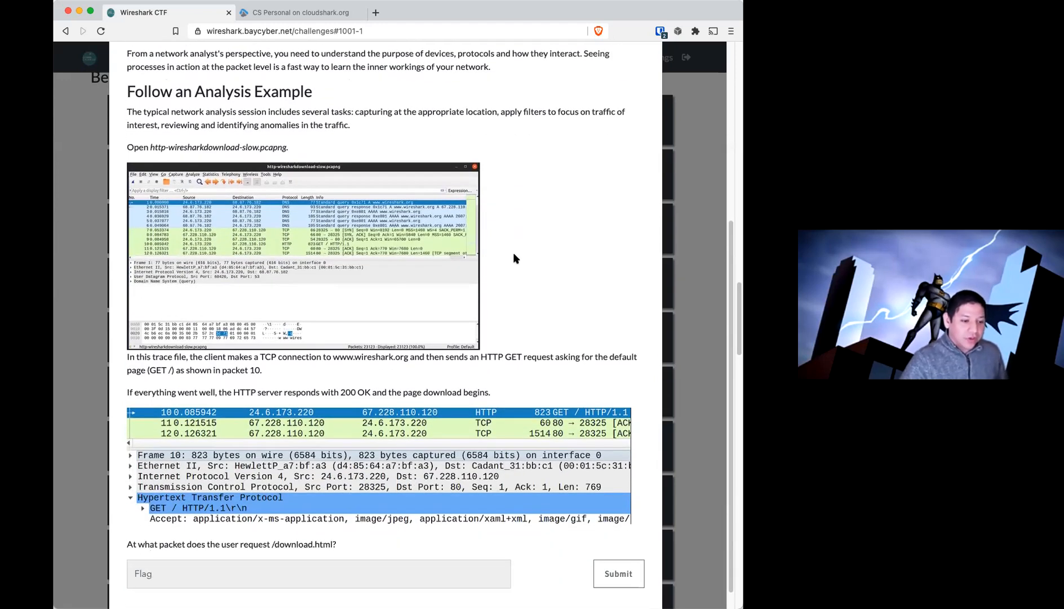
scroll(down, 3)
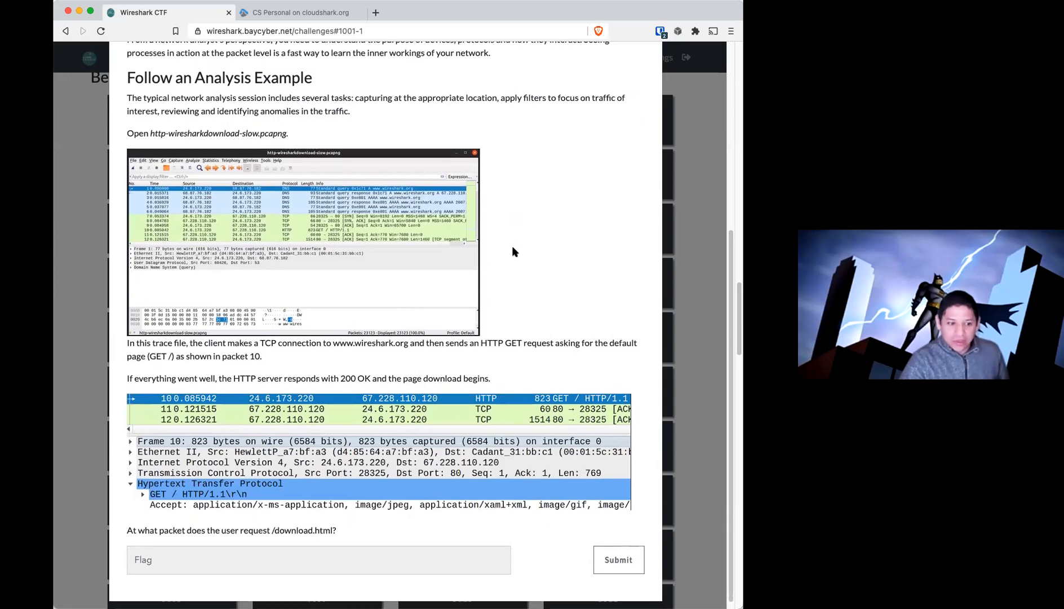
scroll(down, 3)
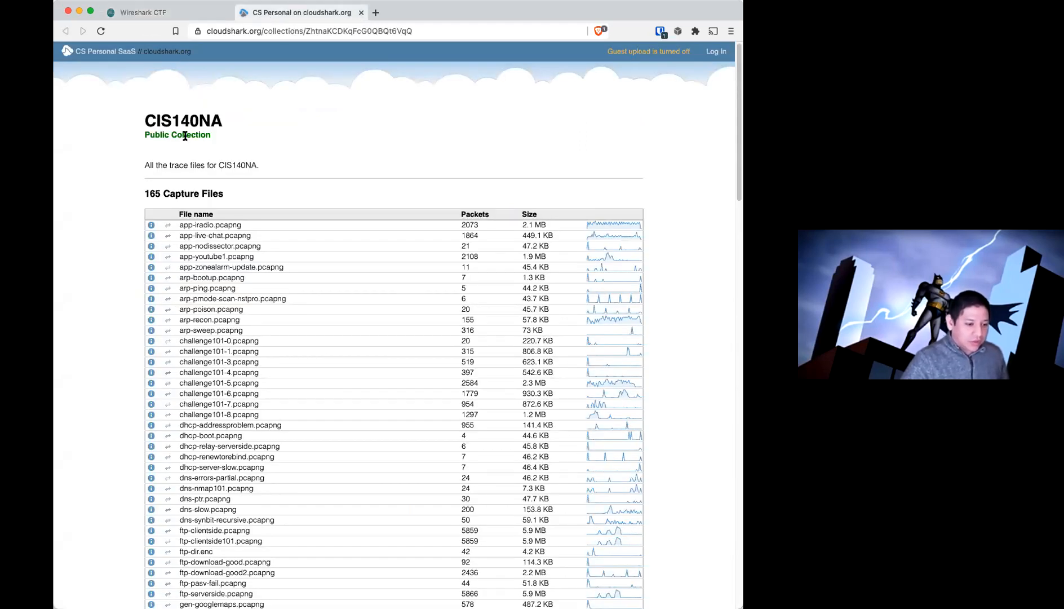
- Locate http-wiresharkdownload-slow.pcapng in the CIS140NA collection and show its details
scroll(down, 3)
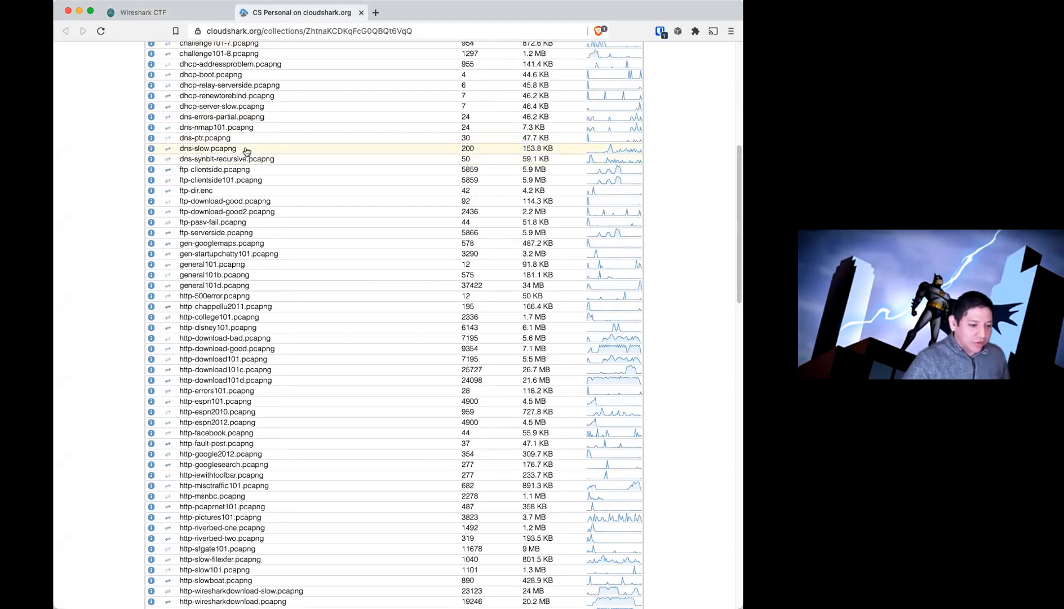
scroll(down, 3)
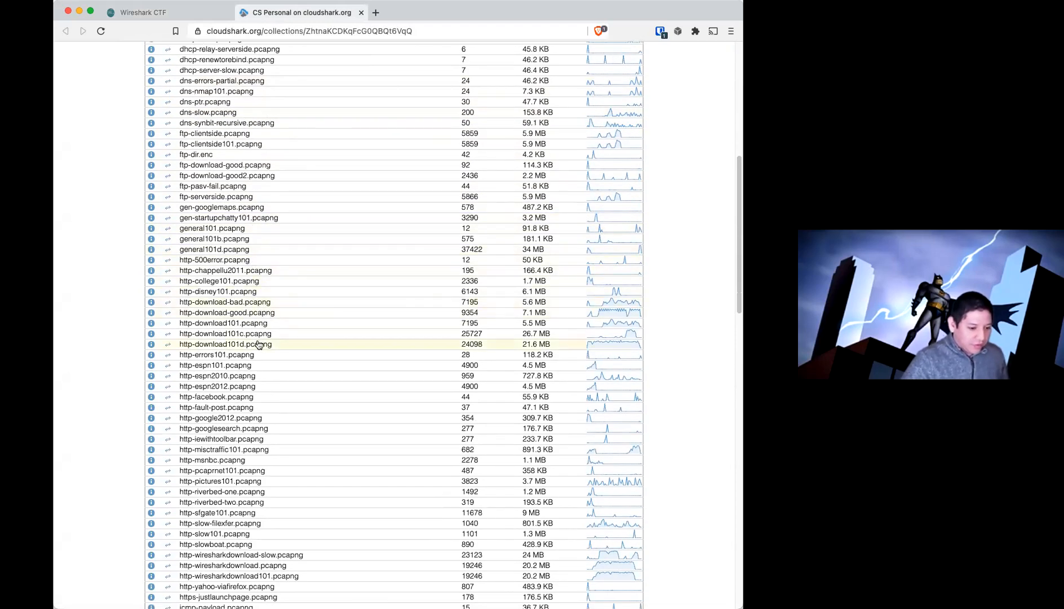
scroll(down, 3)
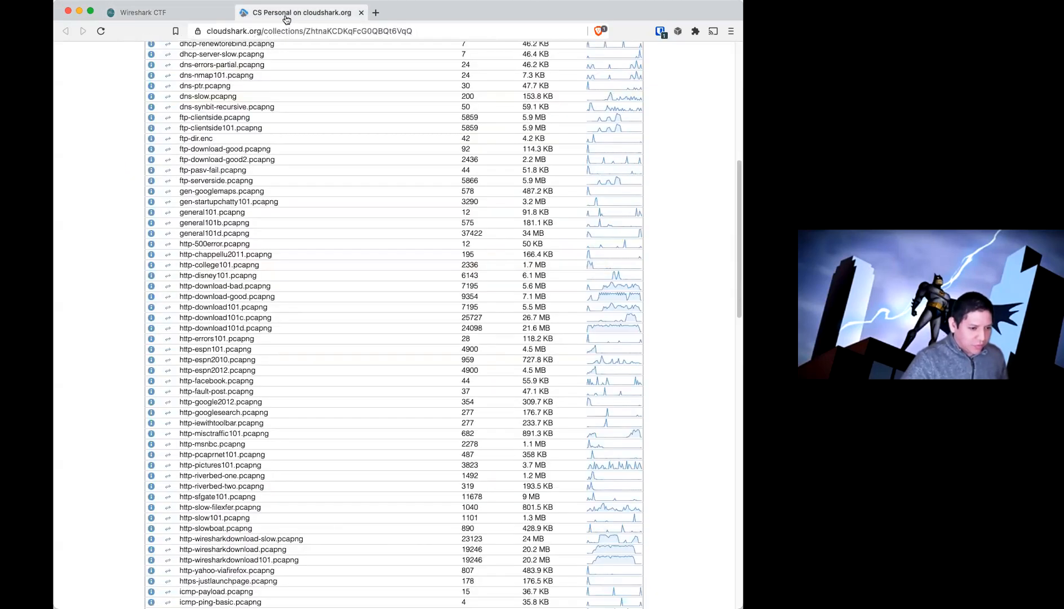
scroll(down, 3)
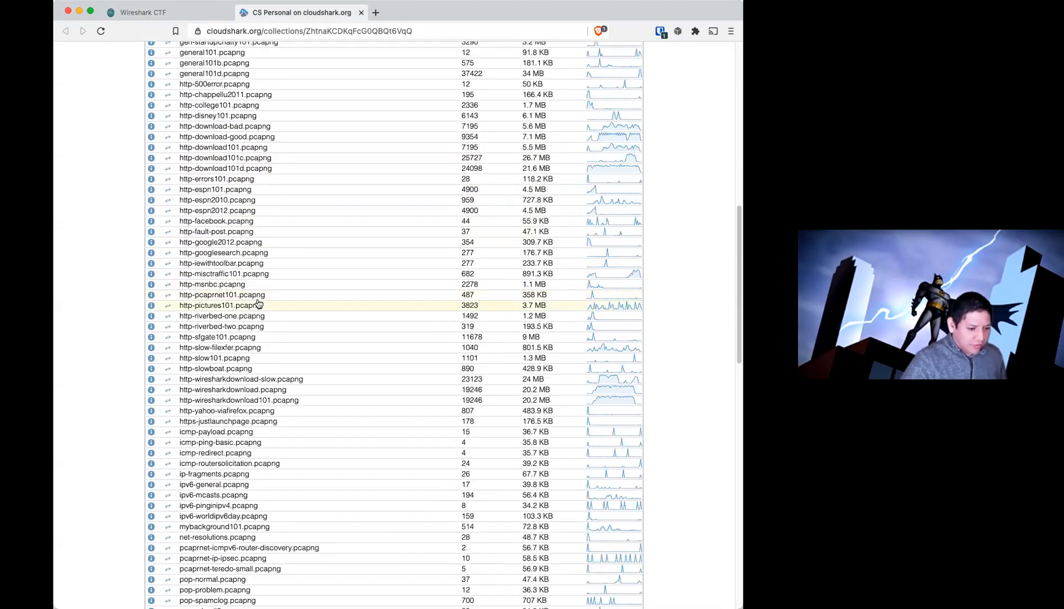
scroll(down, 3)
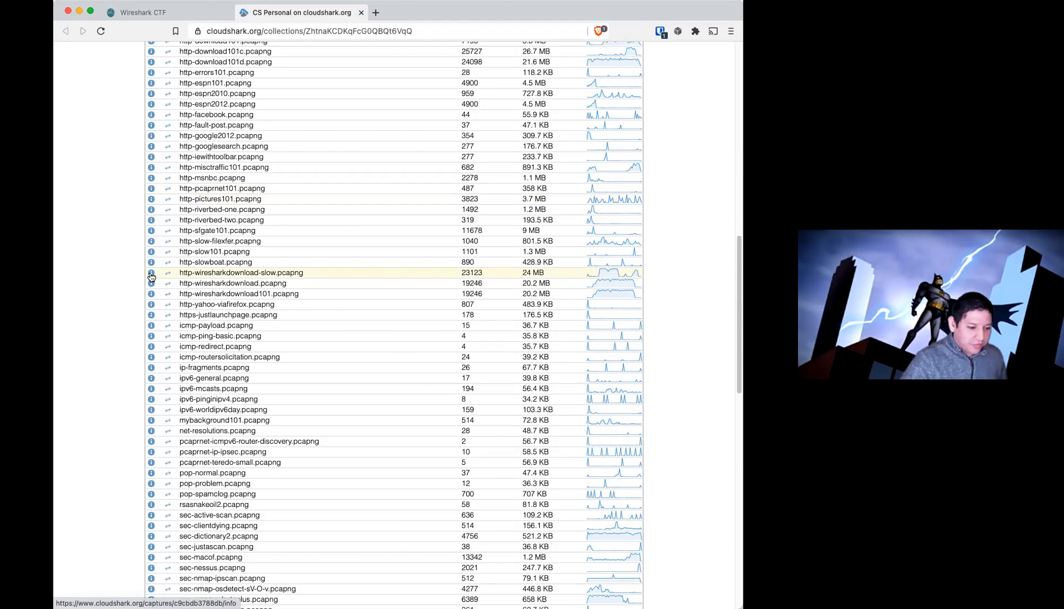
click(151, 275)
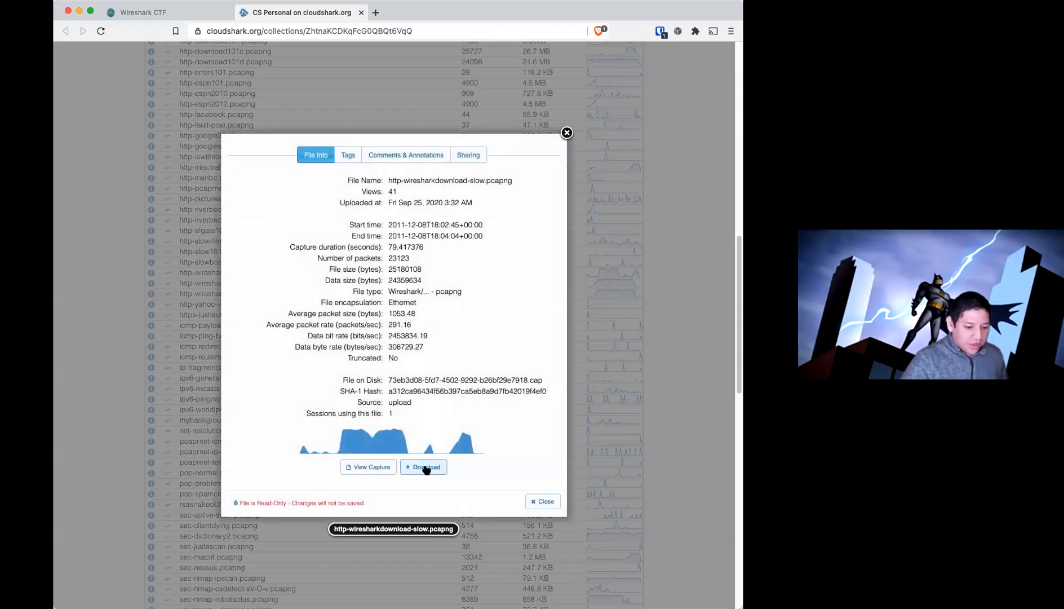
- Download the original http-wiresharkdownload-slow.pcapng capture file from CloudShark
click(424, 467)
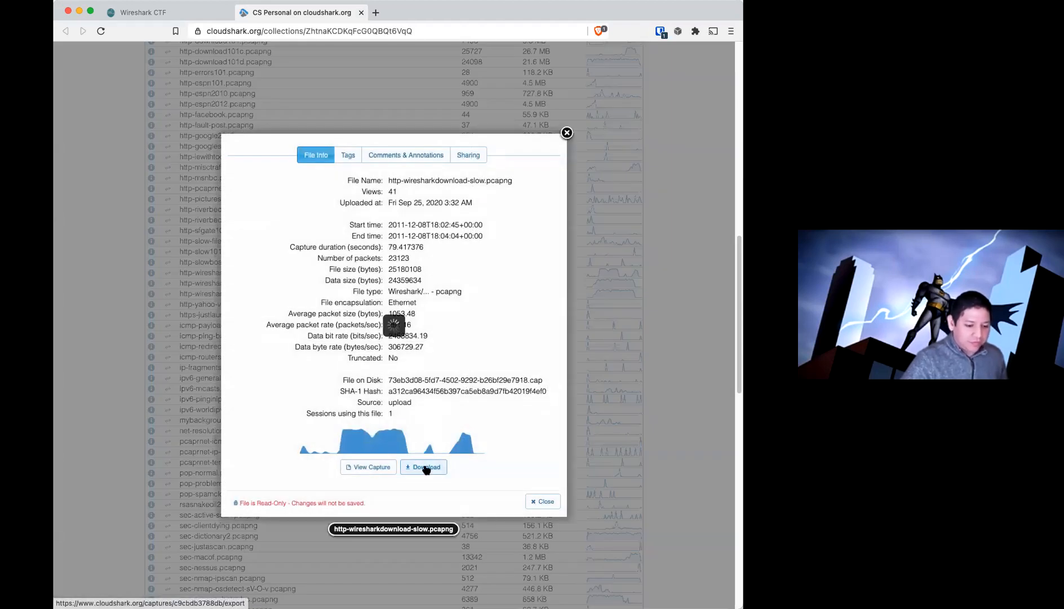
click(423, 466)
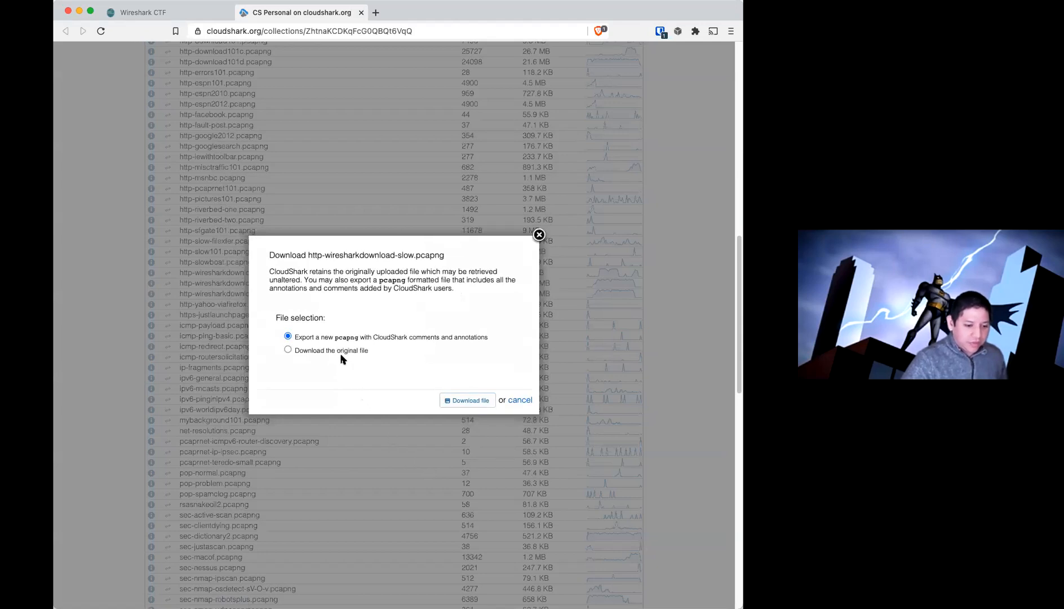
click(287, 349)
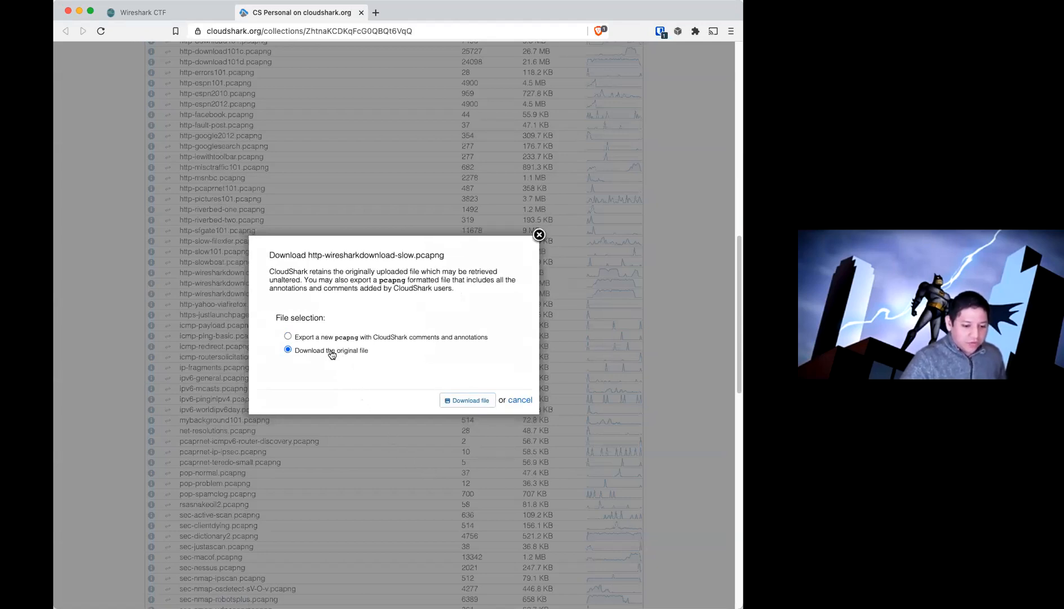
click(466, 400)
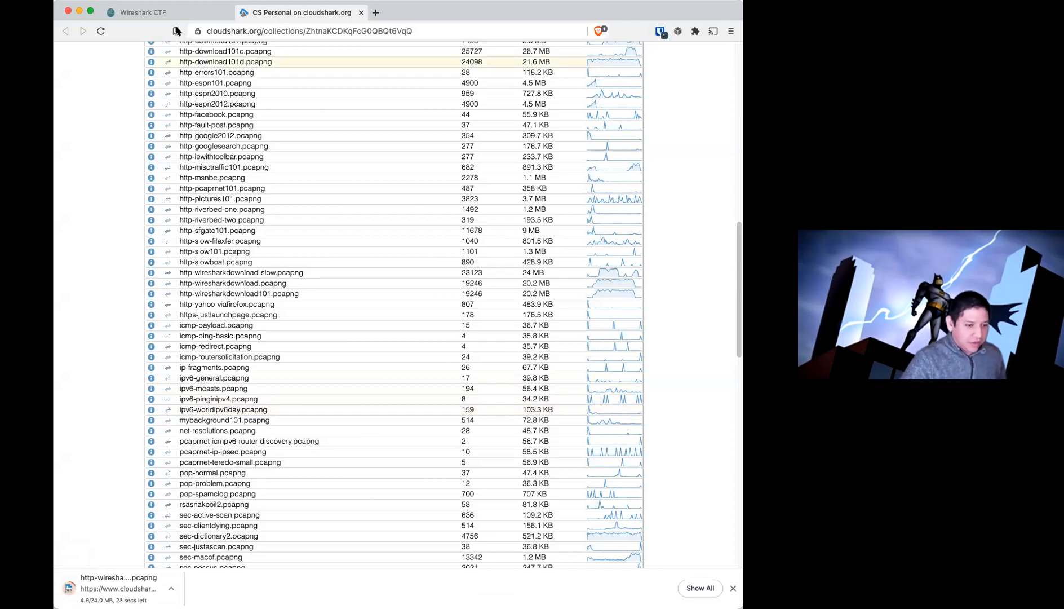
- Reread challenge 1001's /download.html question, then open the downloaded pcapng in Wireshark
click(142, 12)
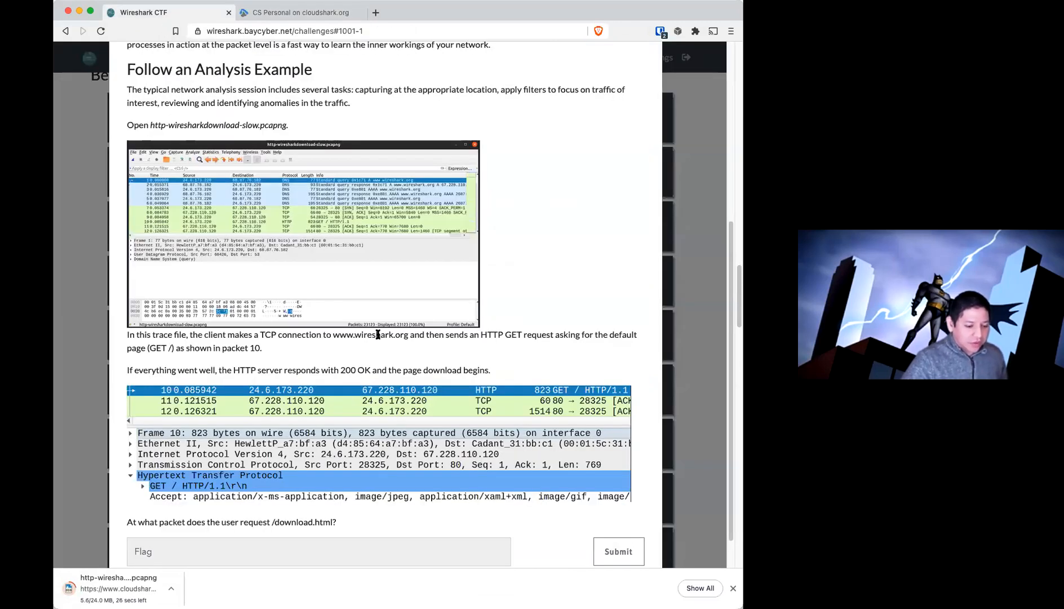
scroll(down, 3)
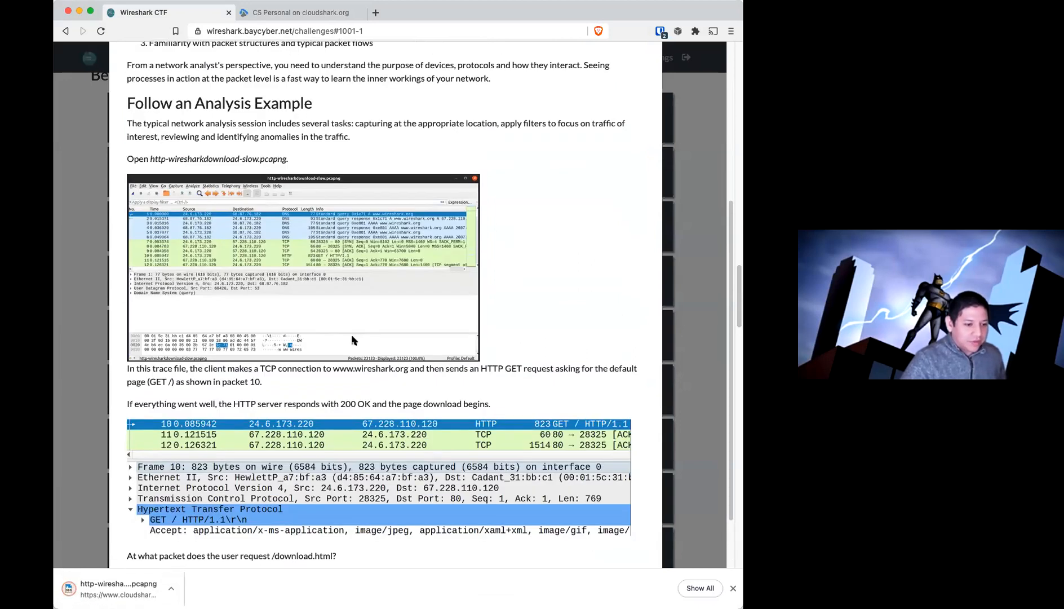
scroll(down, 3)
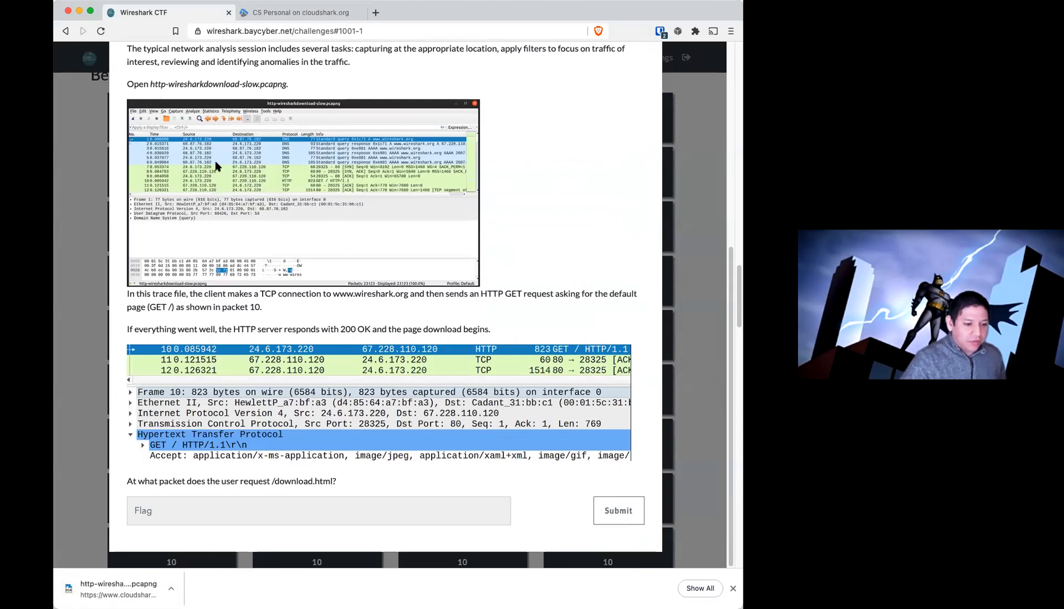
mouse_move(252, 301)
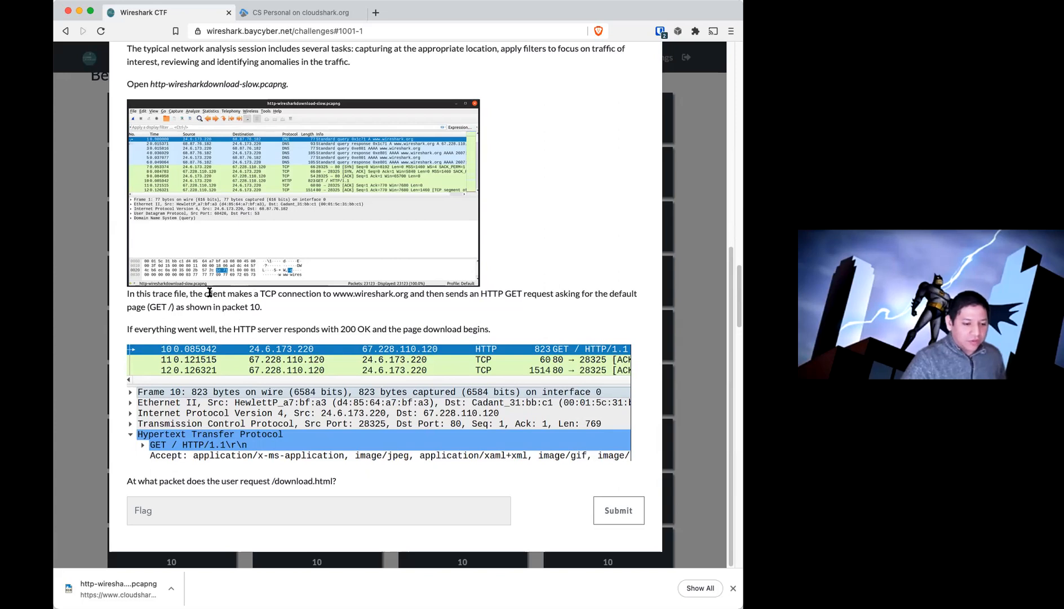
double_click(159, 306)
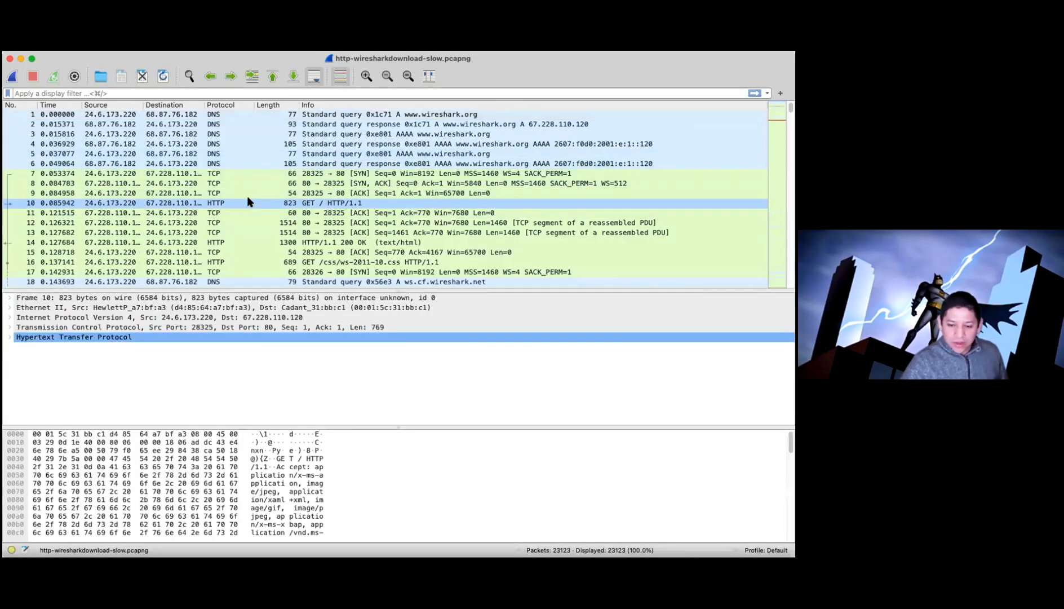
mouse_move(319, 208)
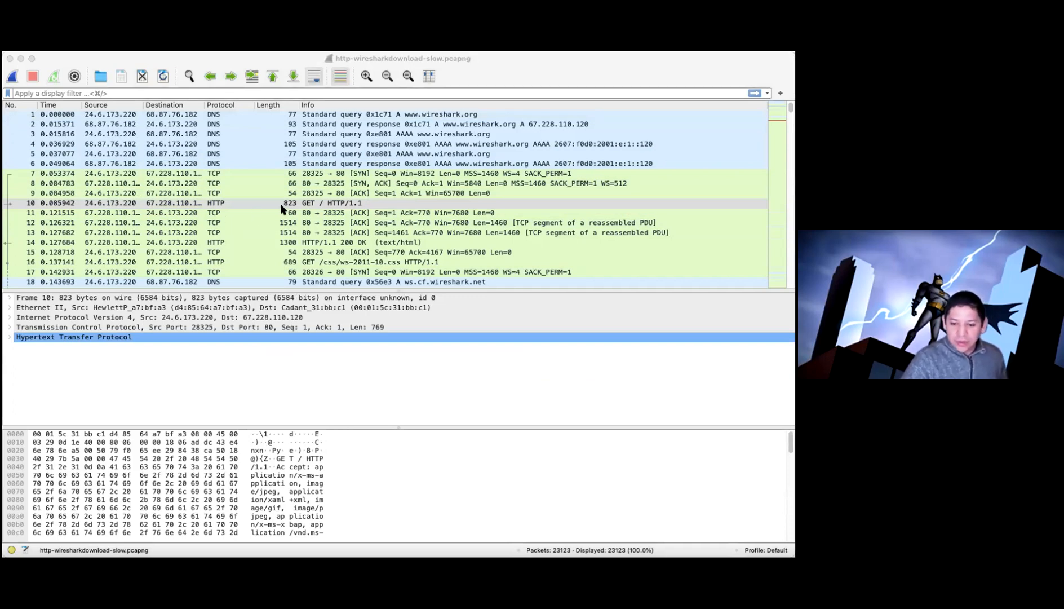
- Select packet 10, the GET / HTTP/1.1 request, and browse the following CSS and JavaScript requests
click(204, 193)
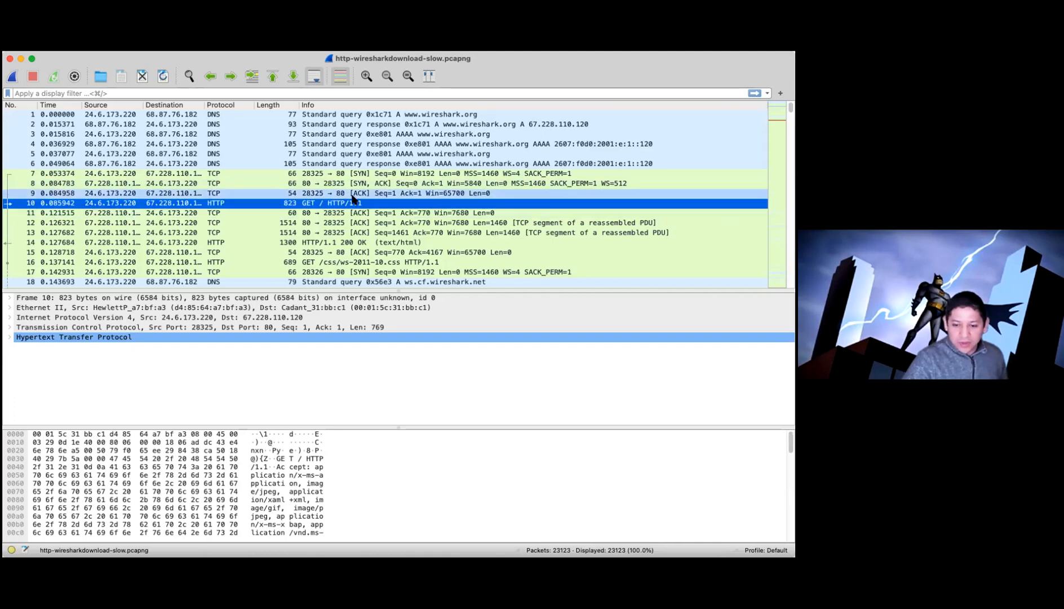
scroll(down, 3)
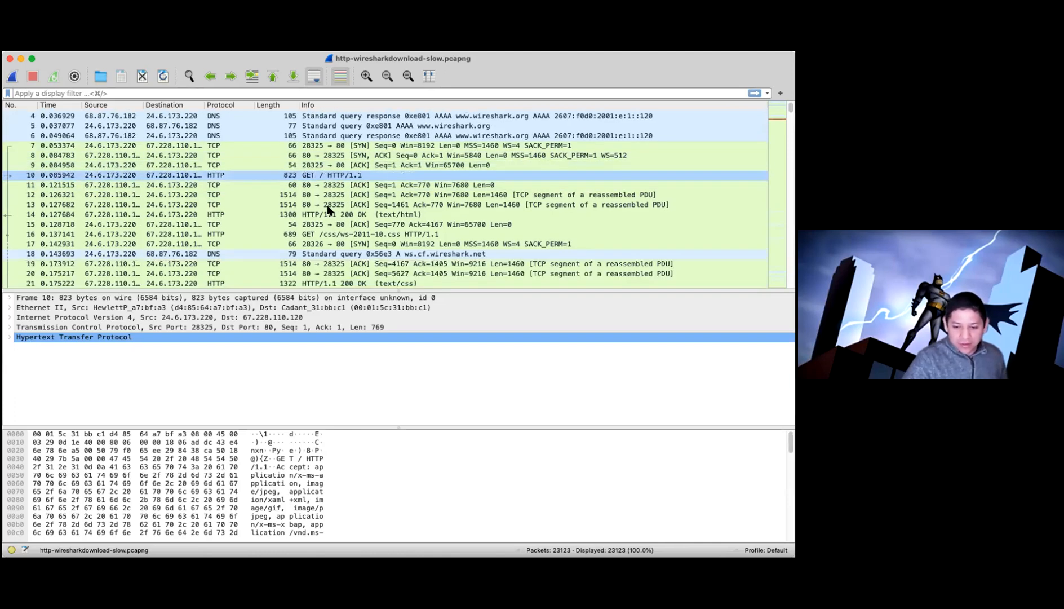
scroll(down, 3)
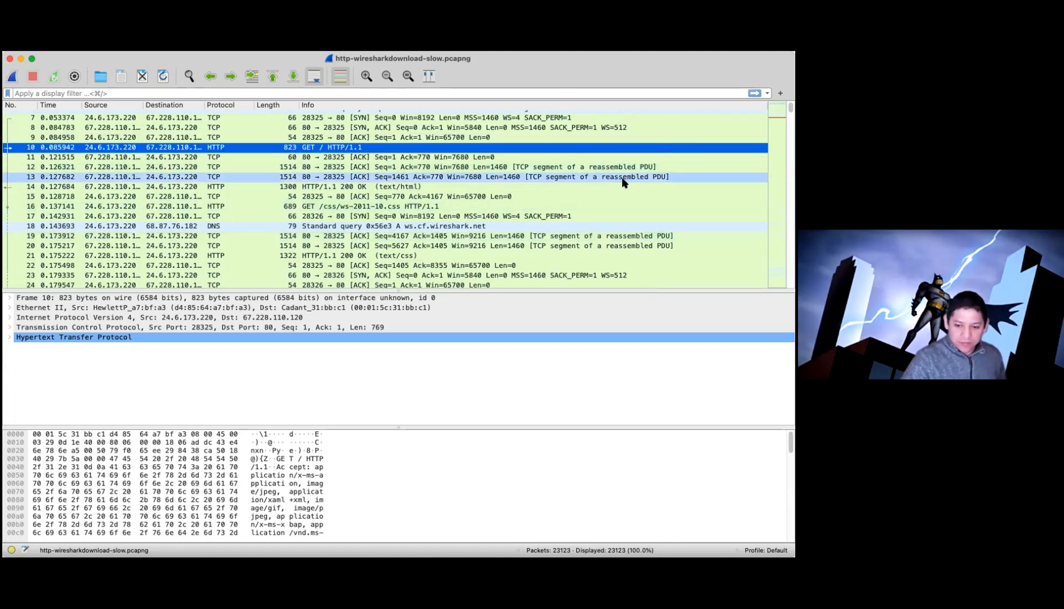
scroll(down, 3)
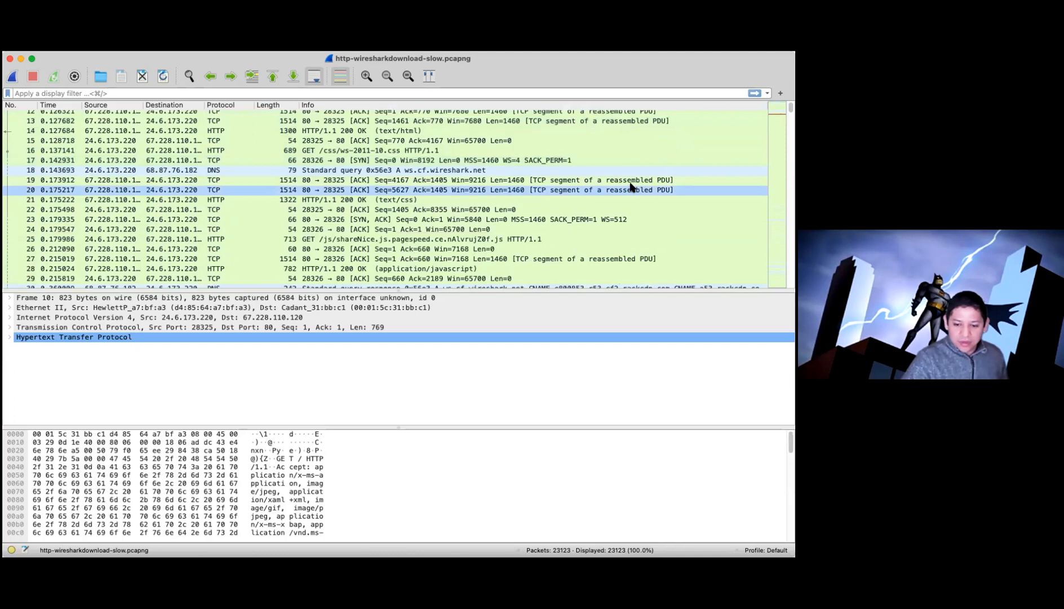
scroll(down, 3)
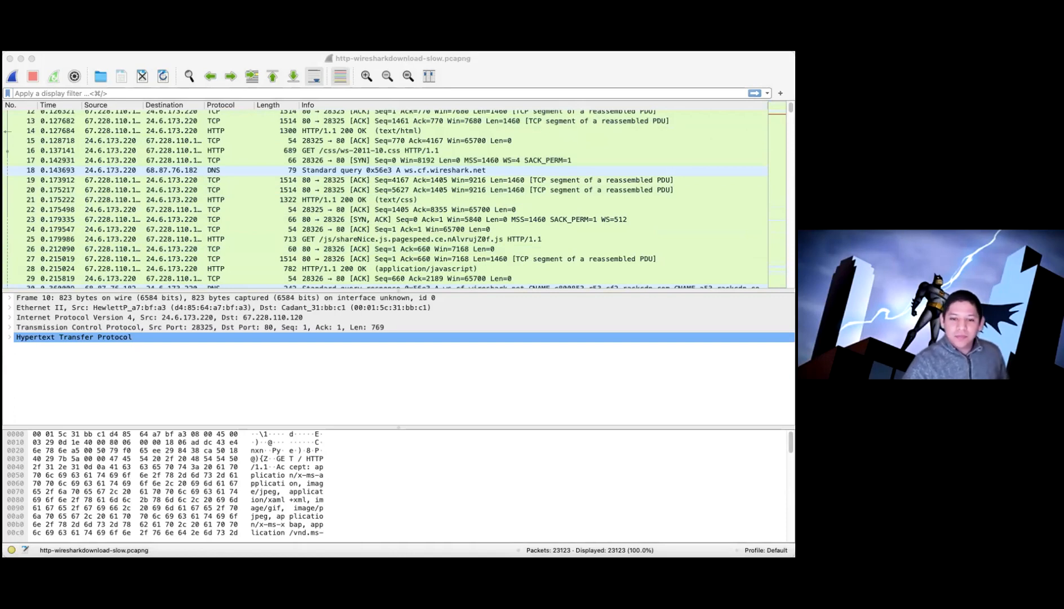
mouse_move(563, 218)
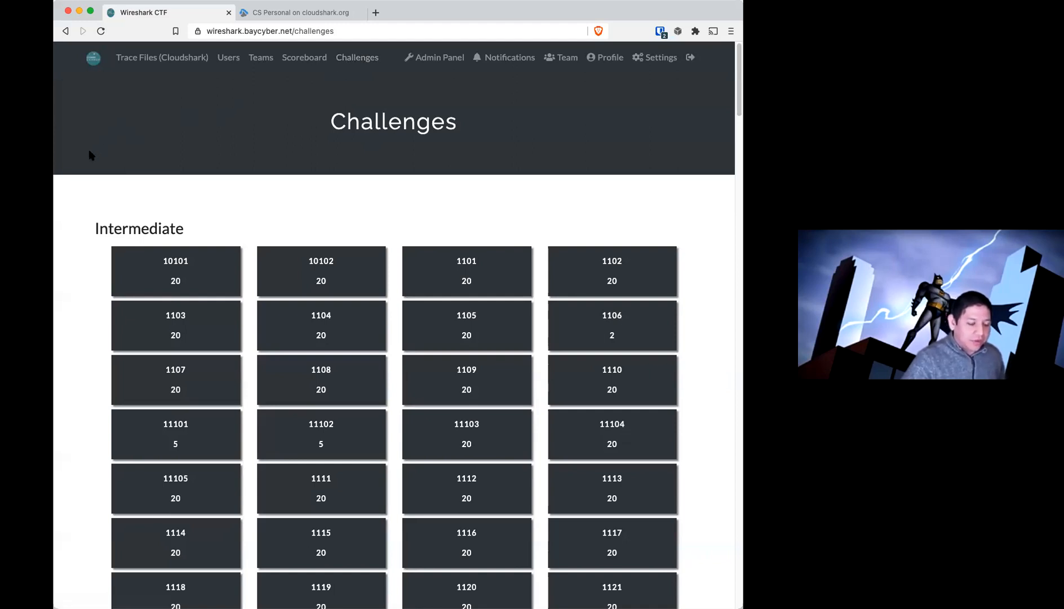
- Reopen challenge 1001 from the Beginner list for another look at its walkthrough
scroll(down, 3)
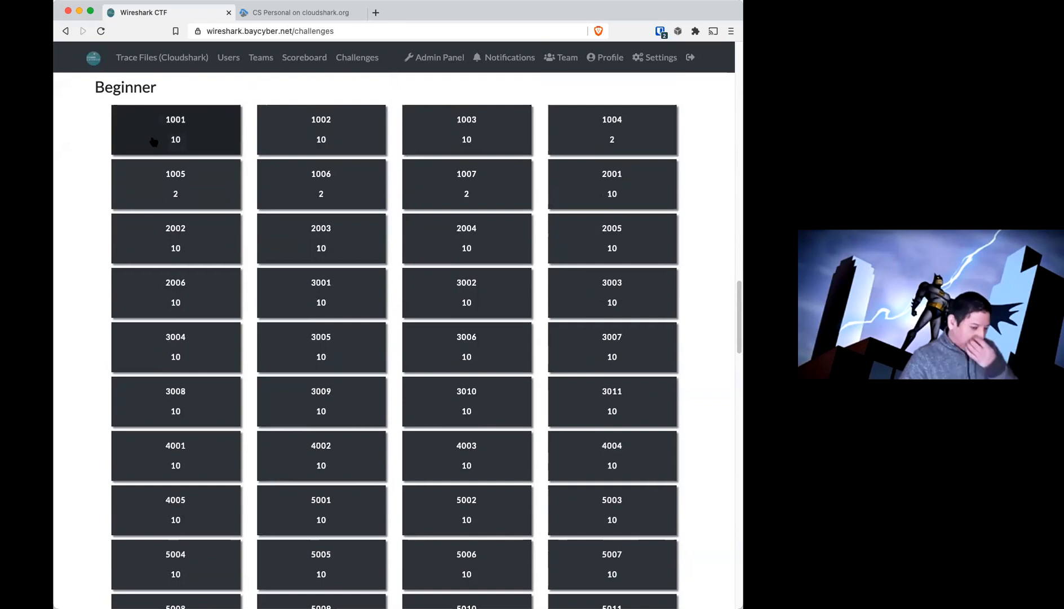
click(174, 128)
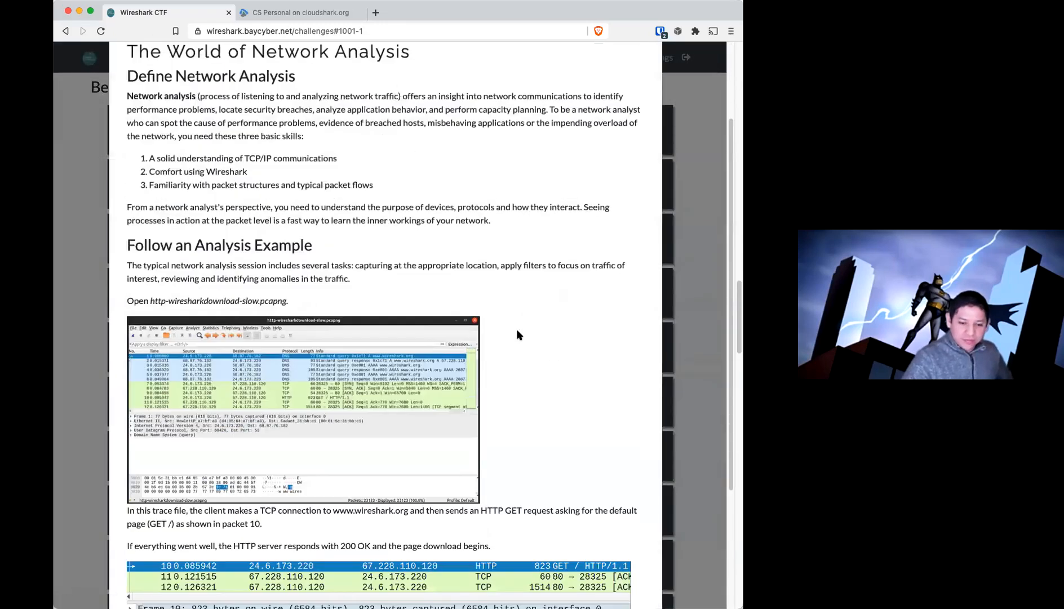
scroll(down, 3)
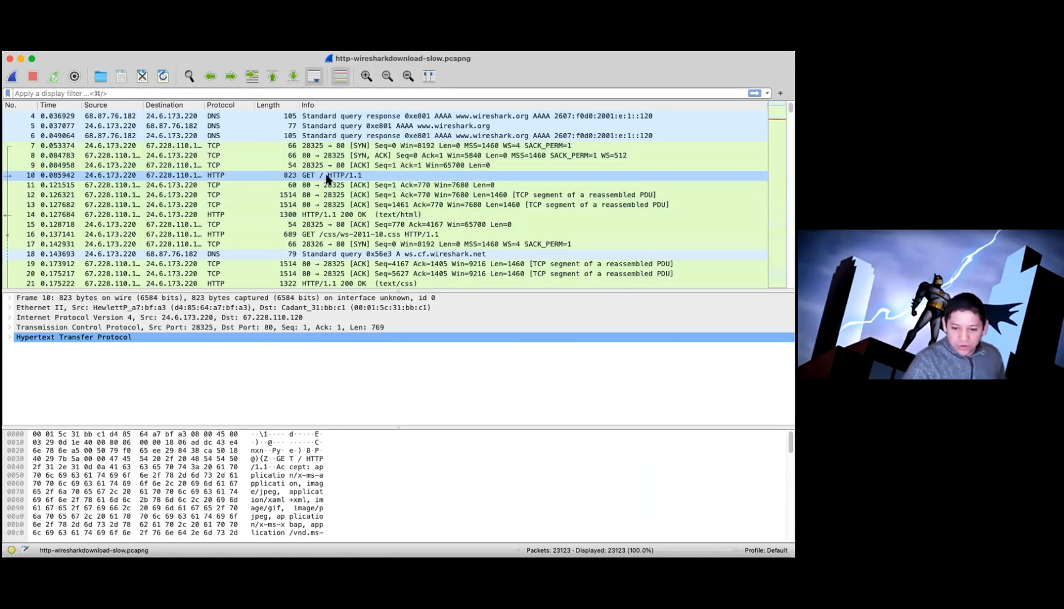
- Move past packet 100 and select packet 107, the 474-byte image request to 184.84.222.9
scroll(down, 3)
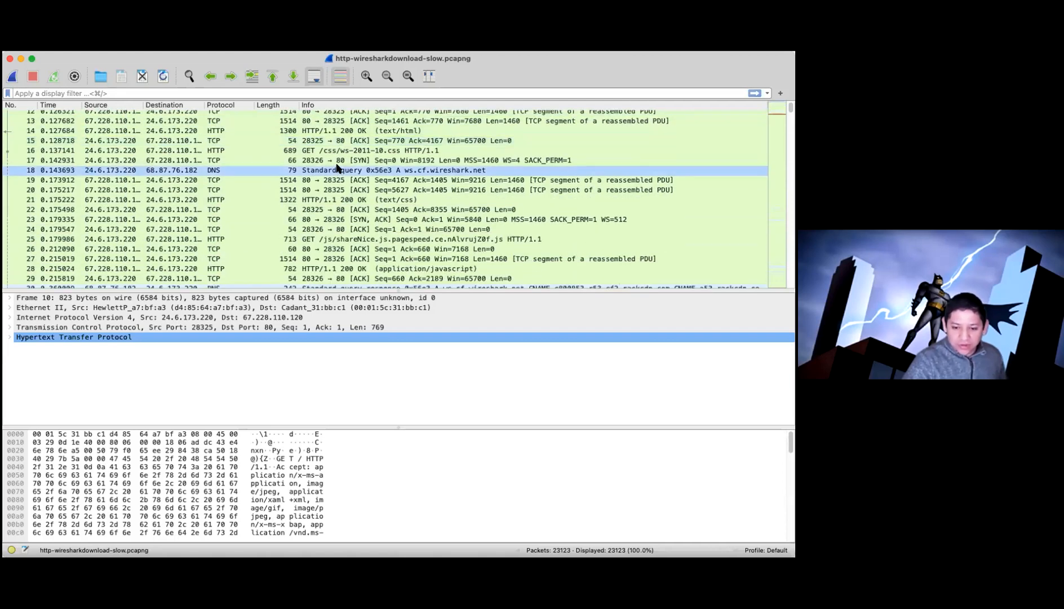
scroll(down, 3)
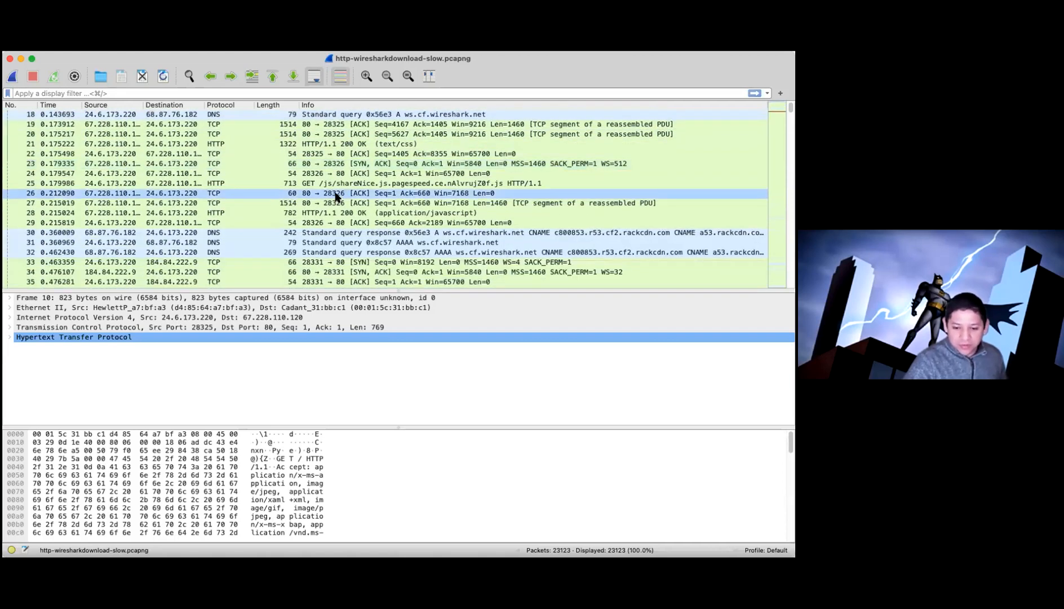
scroll(down, 3)
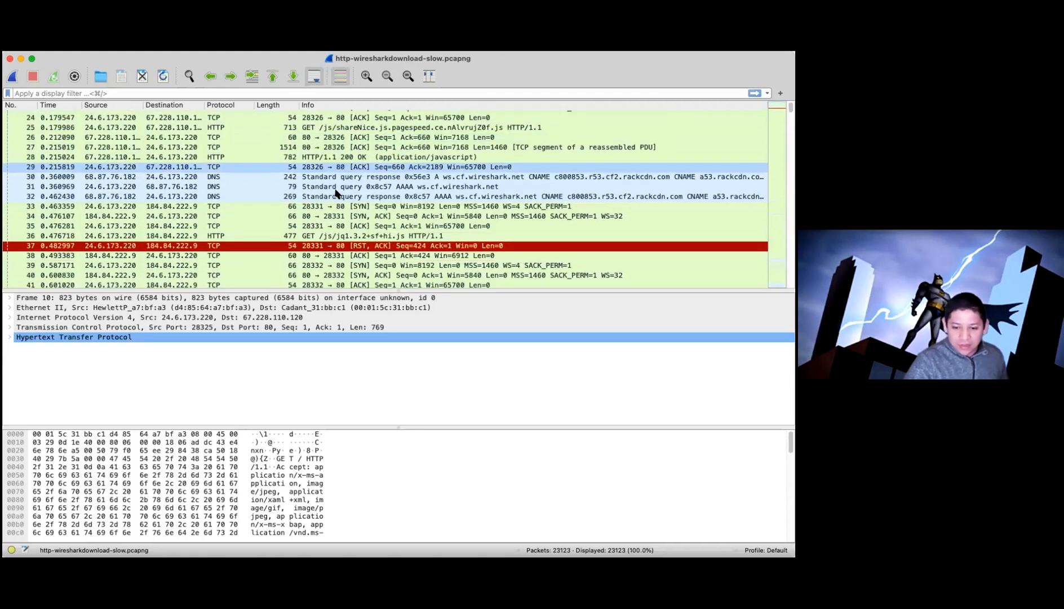
scroll(down, 3)
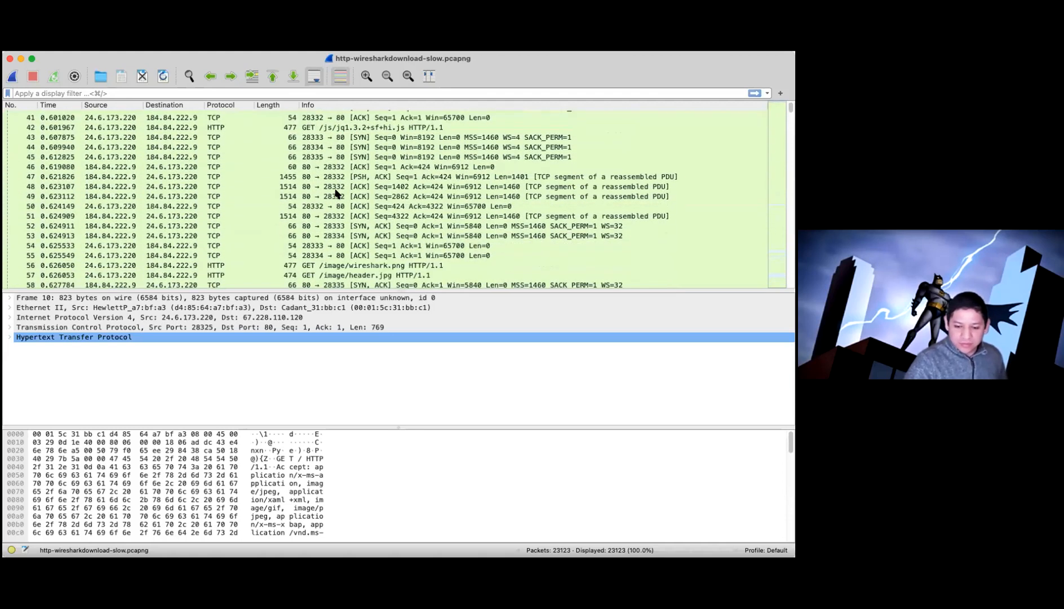
scroll(down, 3)
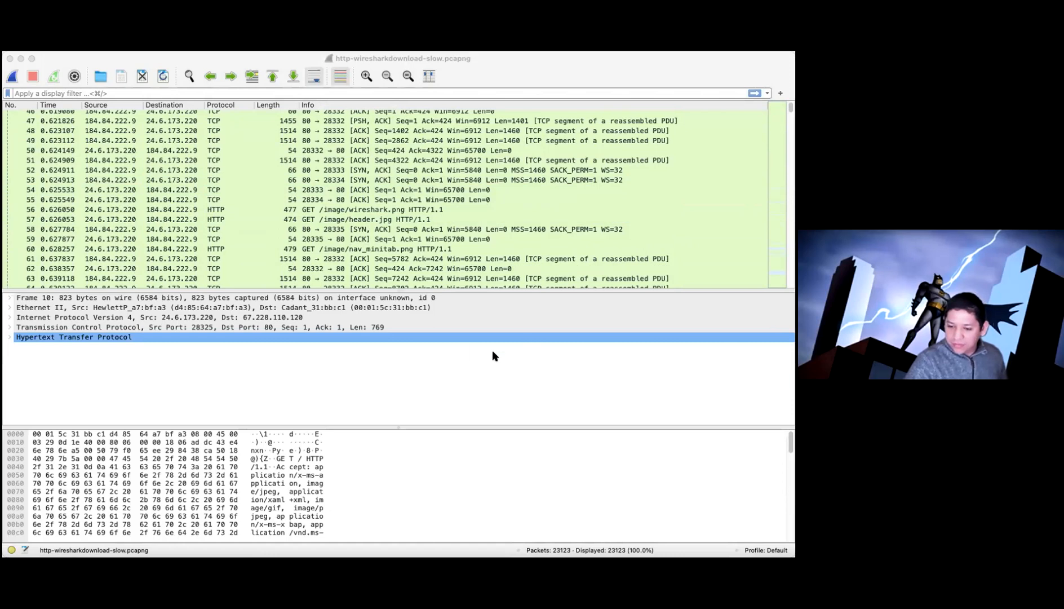
click(219, 230)
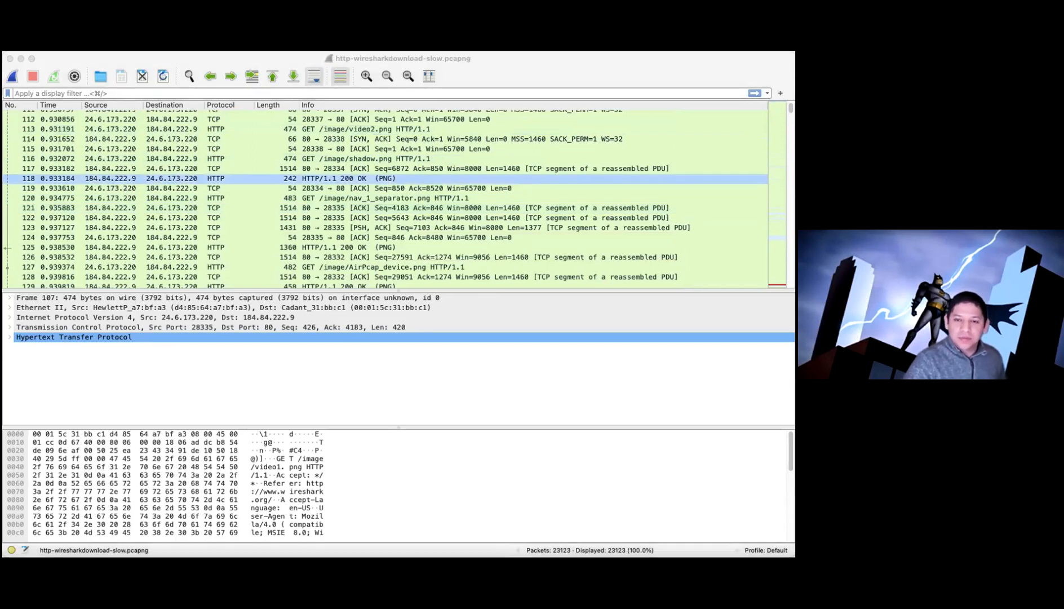
mouse_move(554, 215)
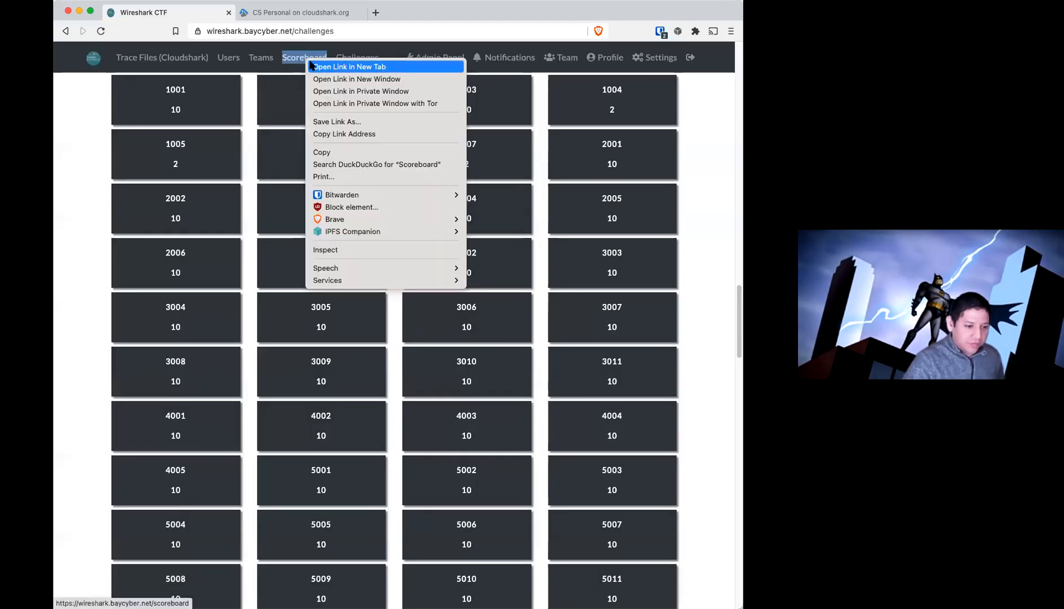
- Open the Scoreboard in a new tab and view the Top 10 Teams chart and score table
click(349, 66)
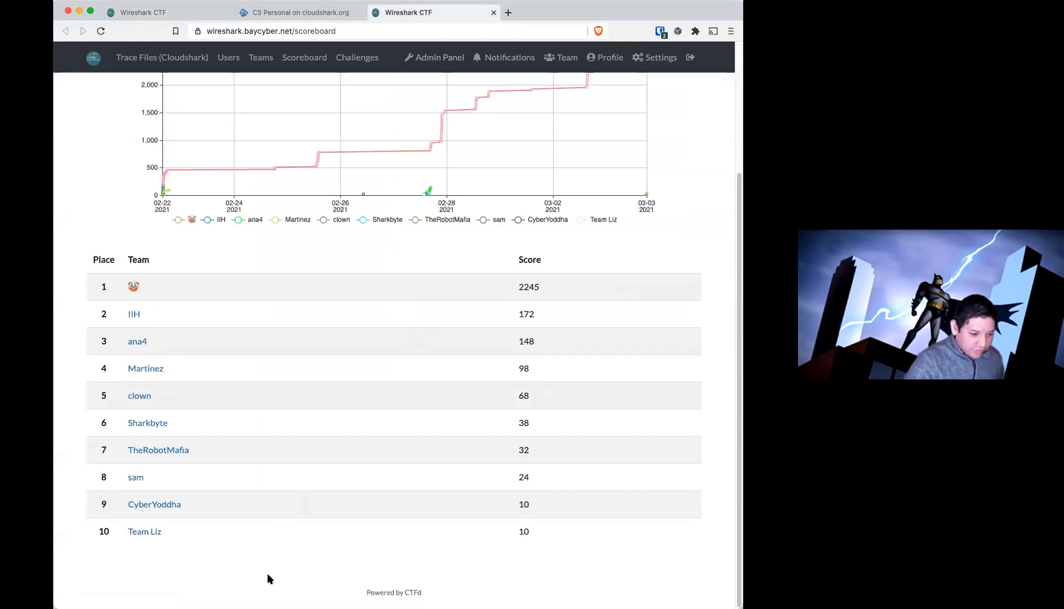
click(100, 32)
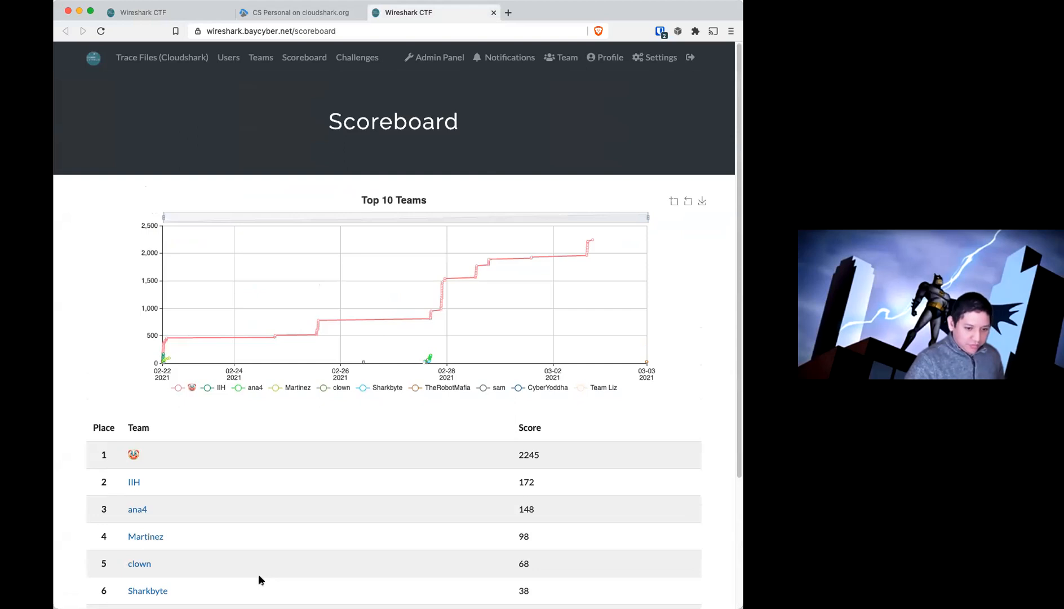
scroll(down, 3)
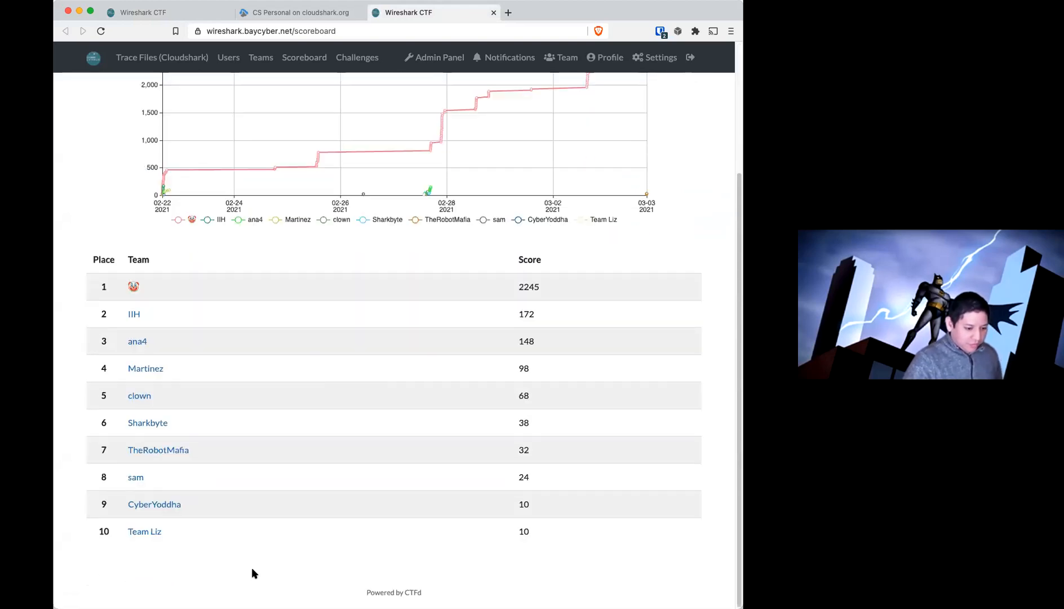
mouse_move(250, 571)
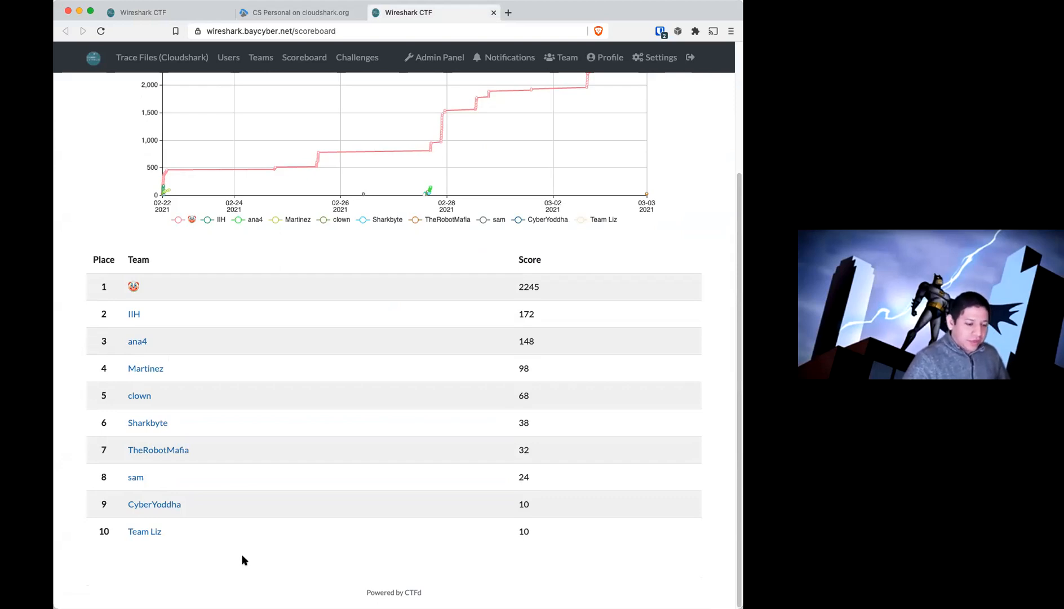
mouse_move(238, 568)
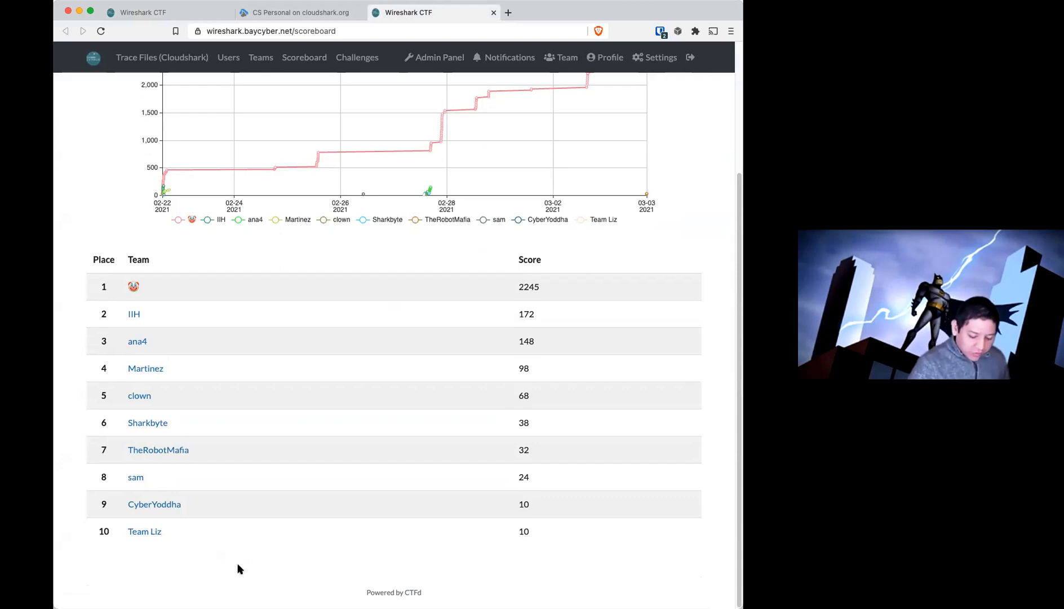